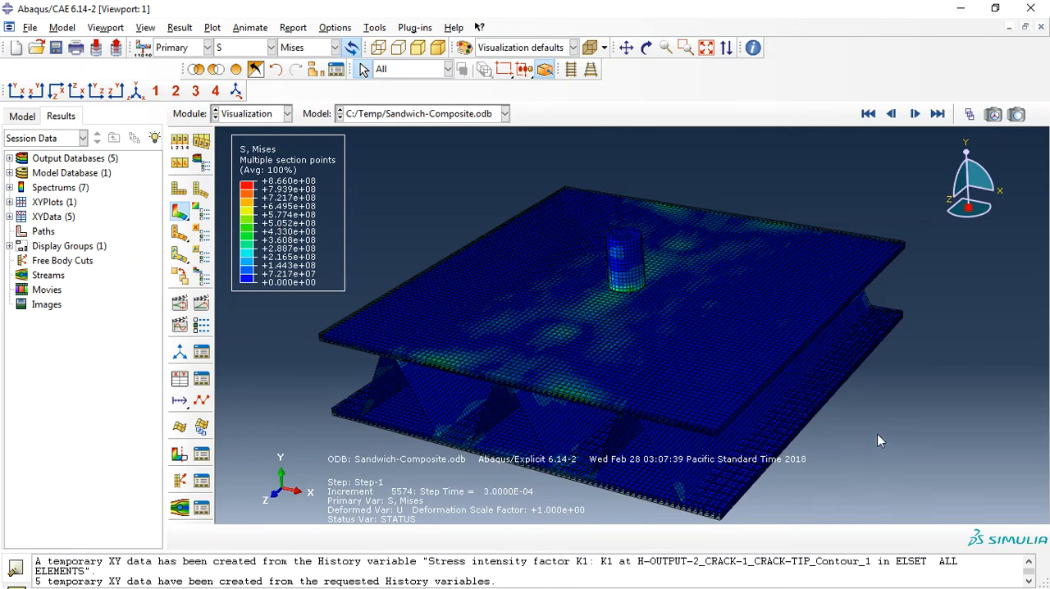
pyautogui.moveTo(863, 414)
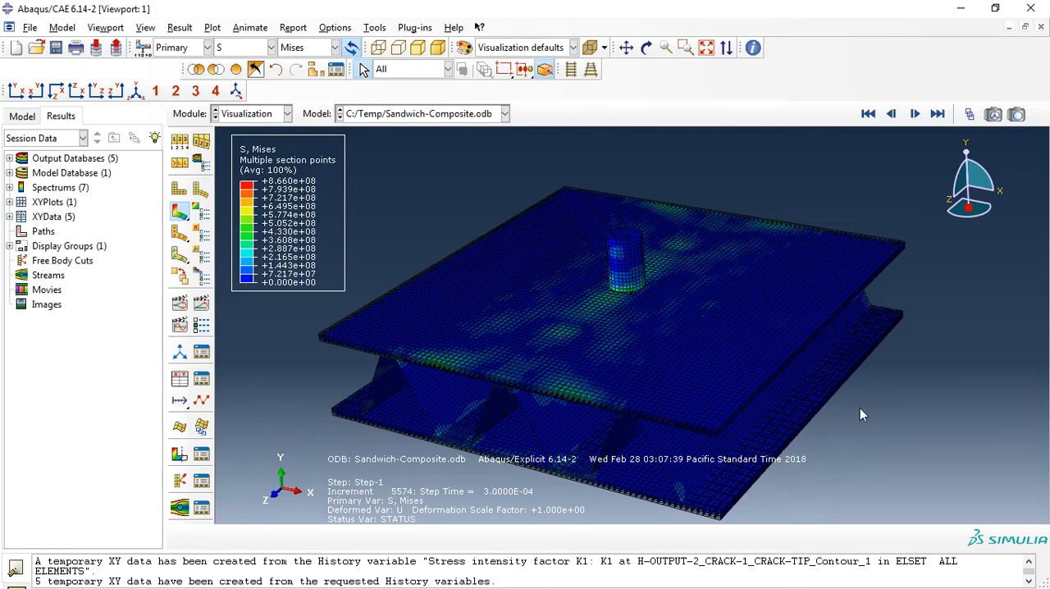
pyautogui.moveTo(859, 429)
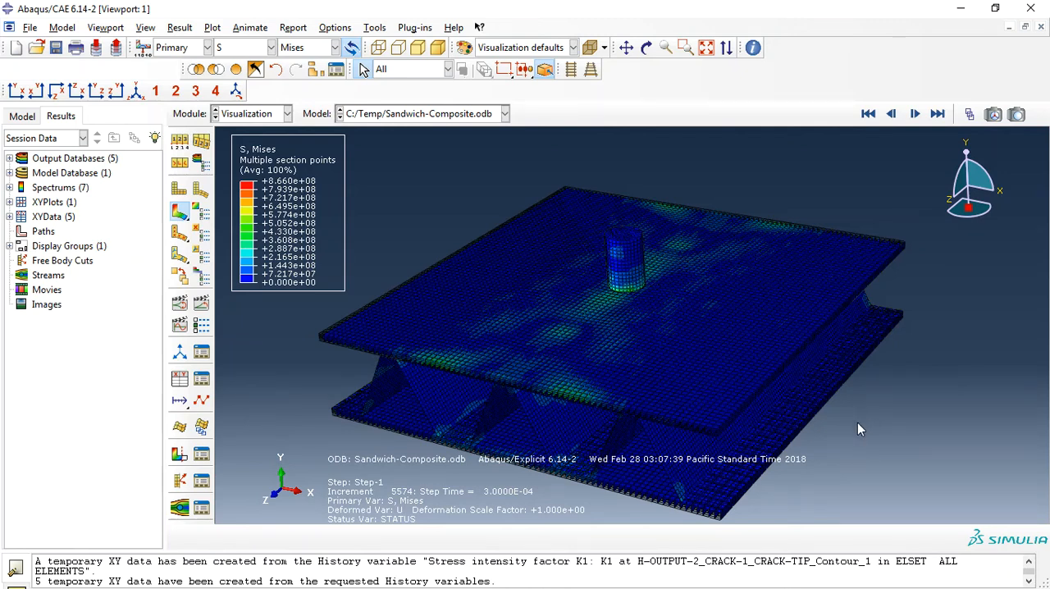
# Orbit the stressed sandwich panel down to a low side angle on the corrugated core webs
pyautogui.click(646, 46)
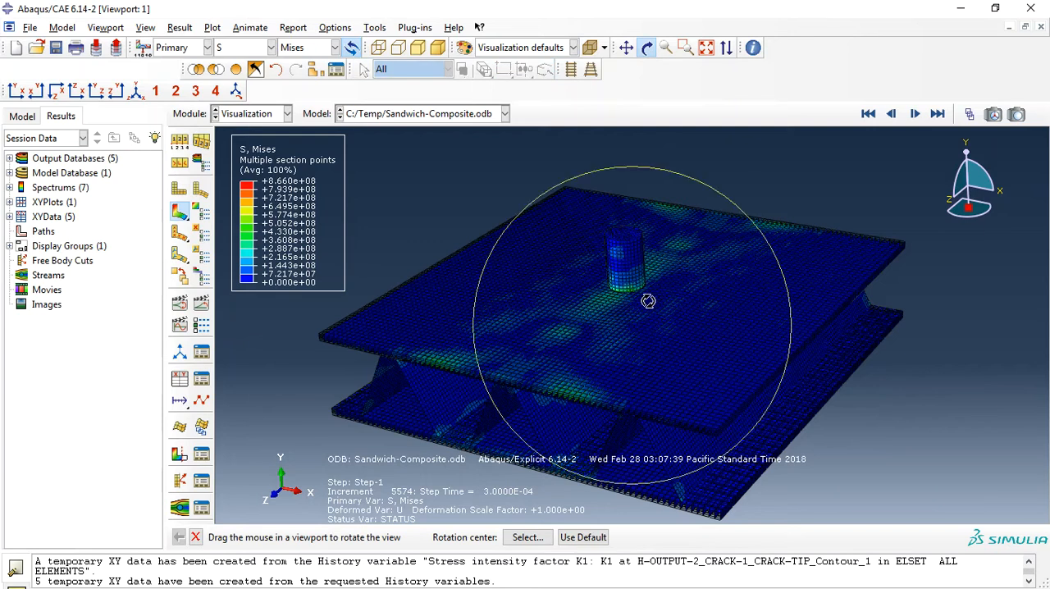
pyautogui.moveTo(648, 302); pyautogui.dragTo(676, 378)
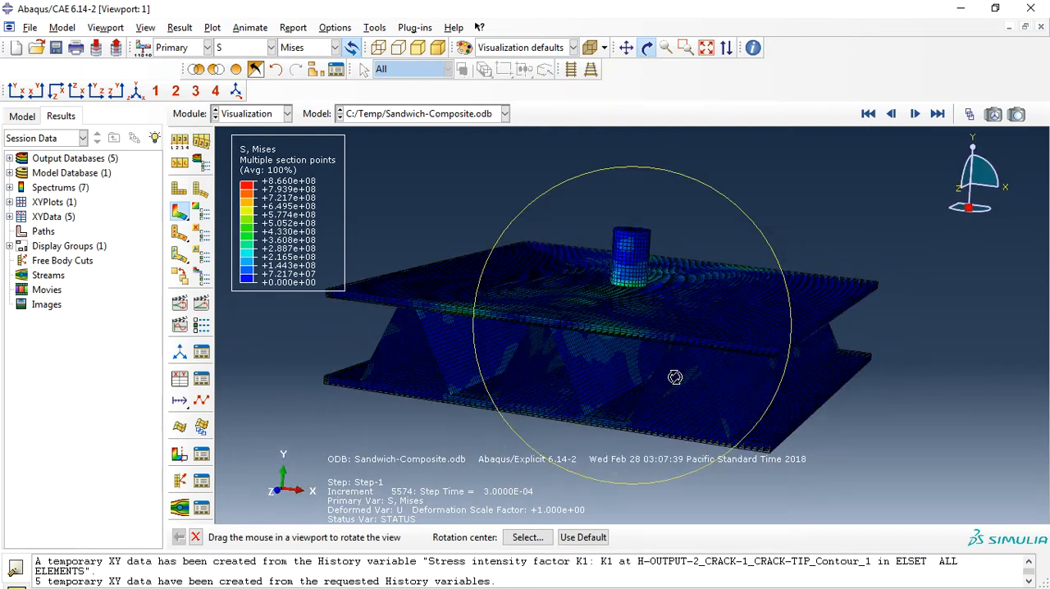
pyautogui.moveTo(674, 377); pyautogui.dragTo(548, 361)
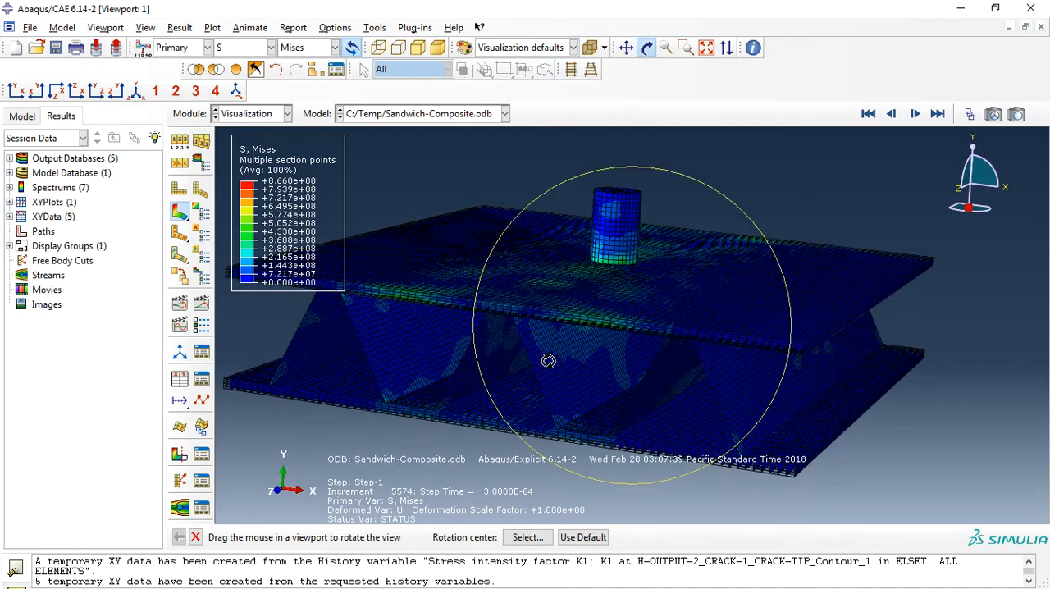
pyautogui.moveTo(548, 361); pyautogui.dragTo(681, 384)
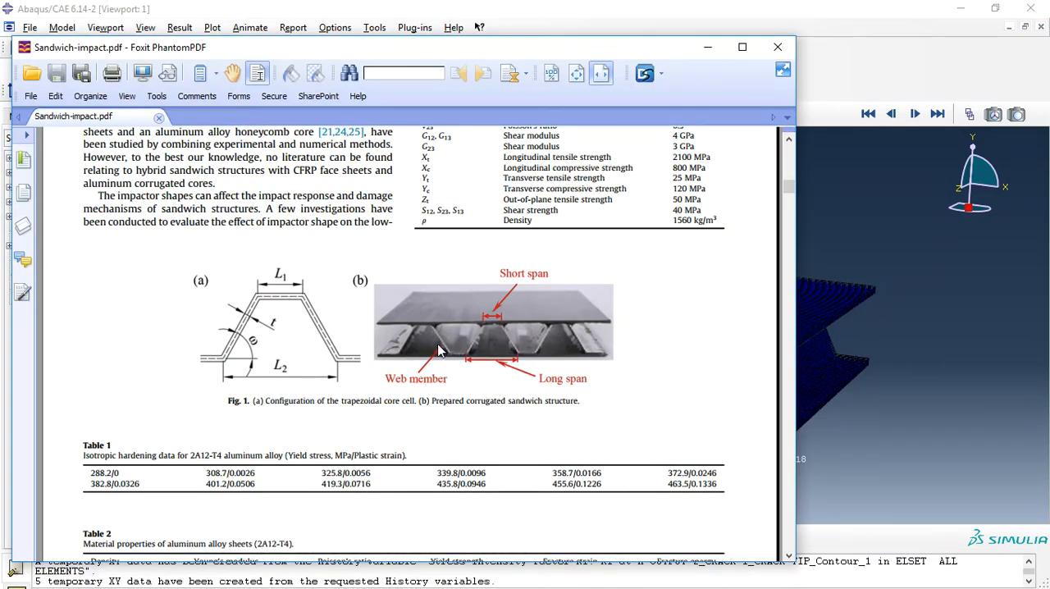
pyautogui.moveTo(824, 354)
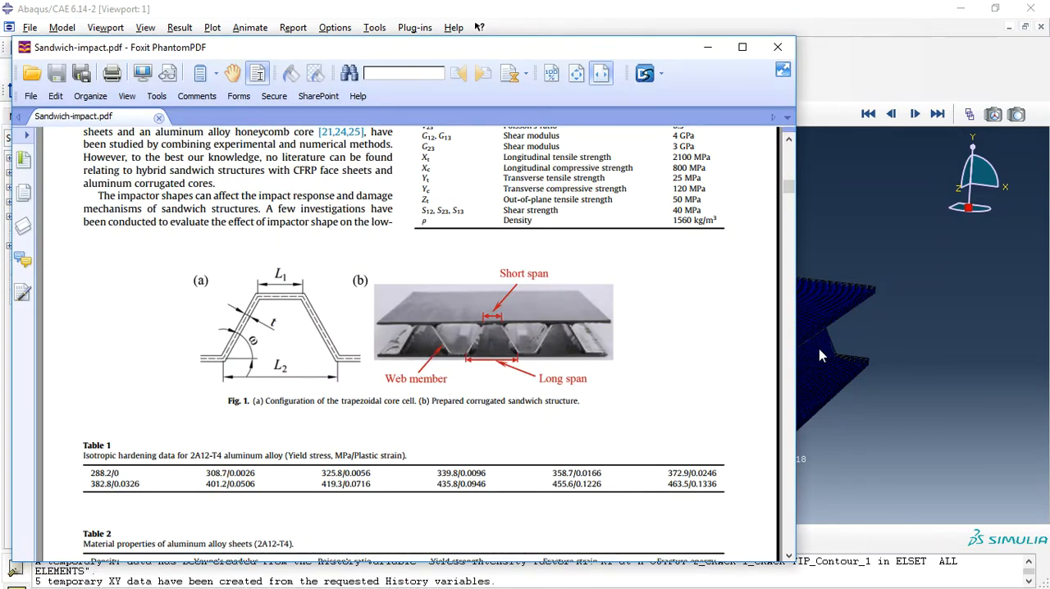
pyautogui.moveTo(505, 319)
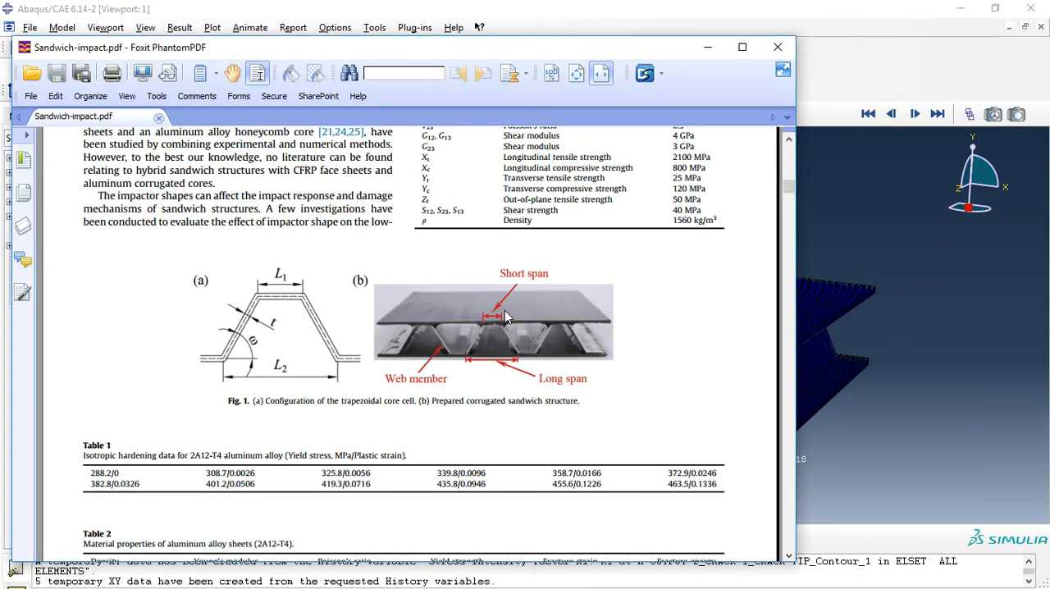
pyautogui.moveTo(492, 334)
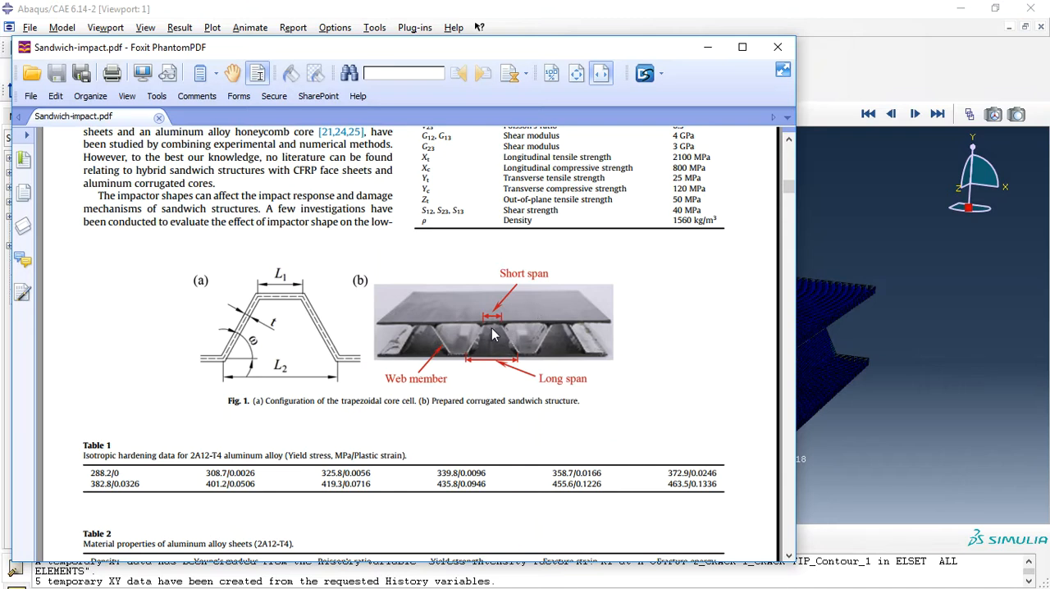
pyautogui.moveTo(850, 417)
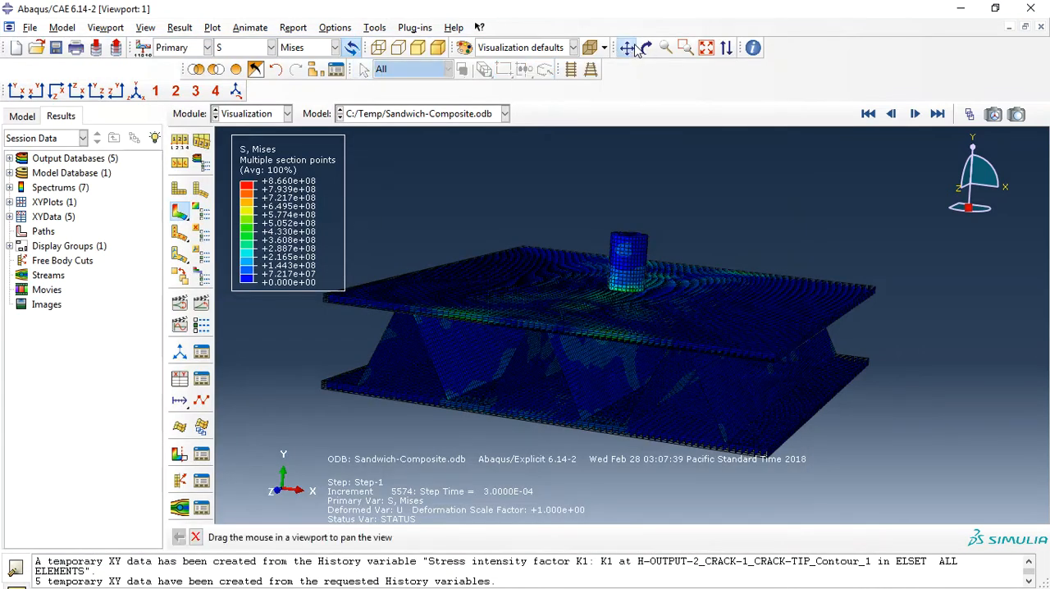
# Reset the view and fix the von Mises contour maximum at 1.66037e+08 via Contour Plot Options
pyautogui.click(626, 46)
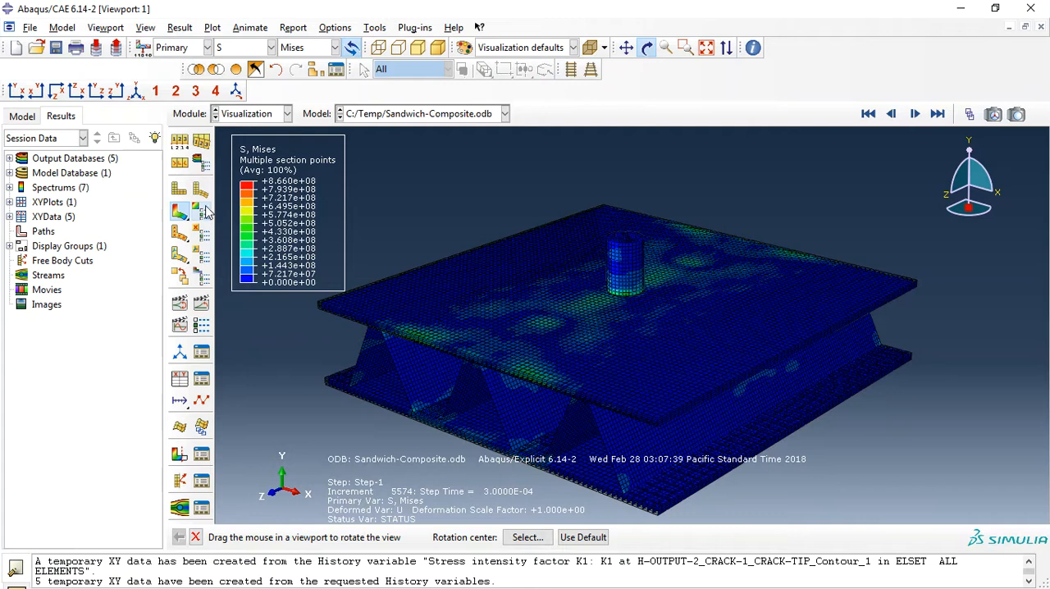
pyautogui.click(200, 212)
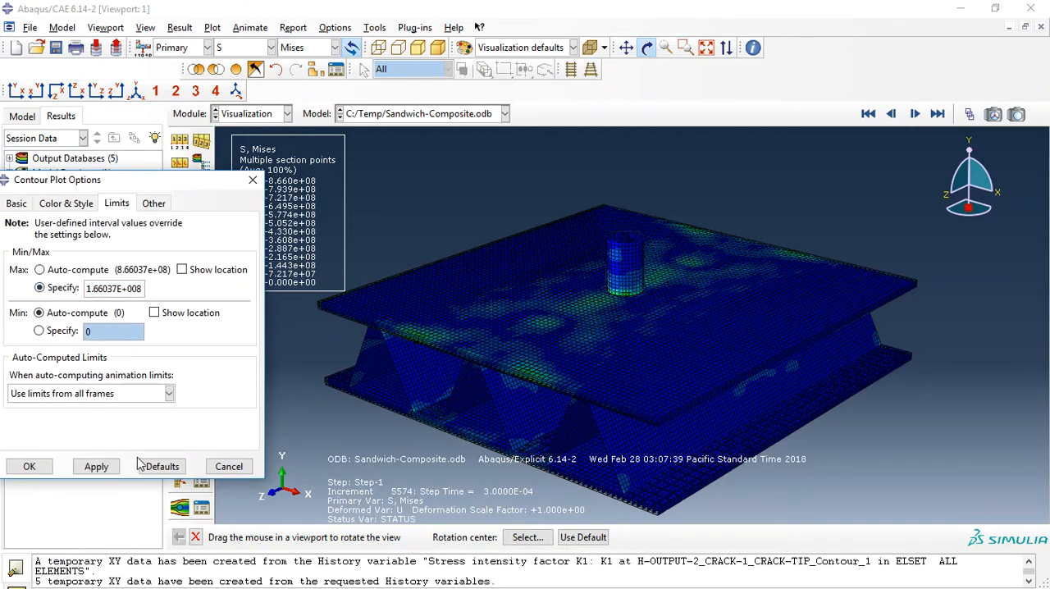
pyautogui.click(96, 466)
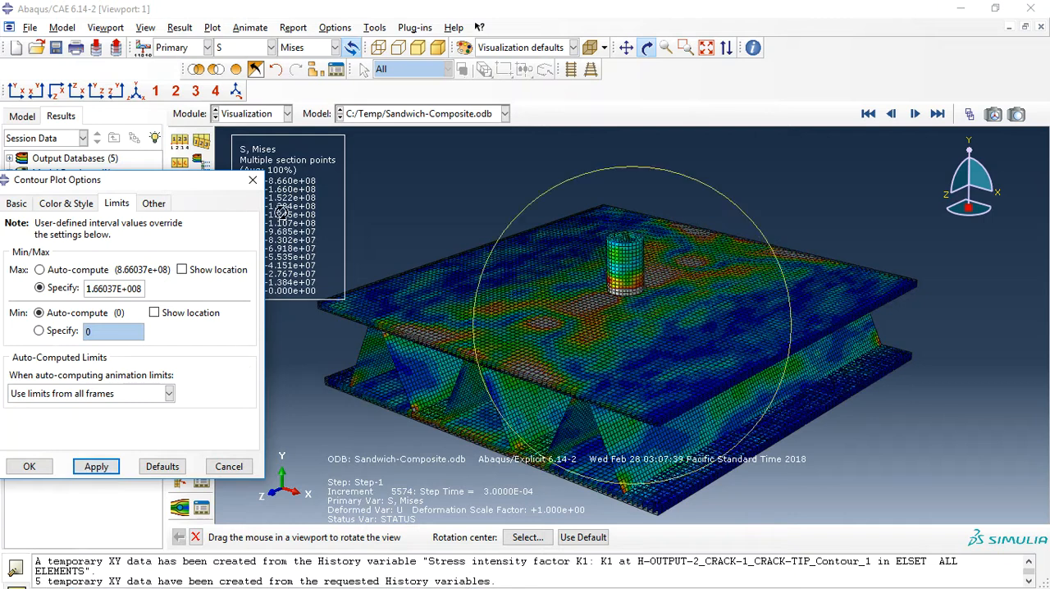
# Play the time-history animation of the impact through, then stop it
pyautogui.click(95, 466)
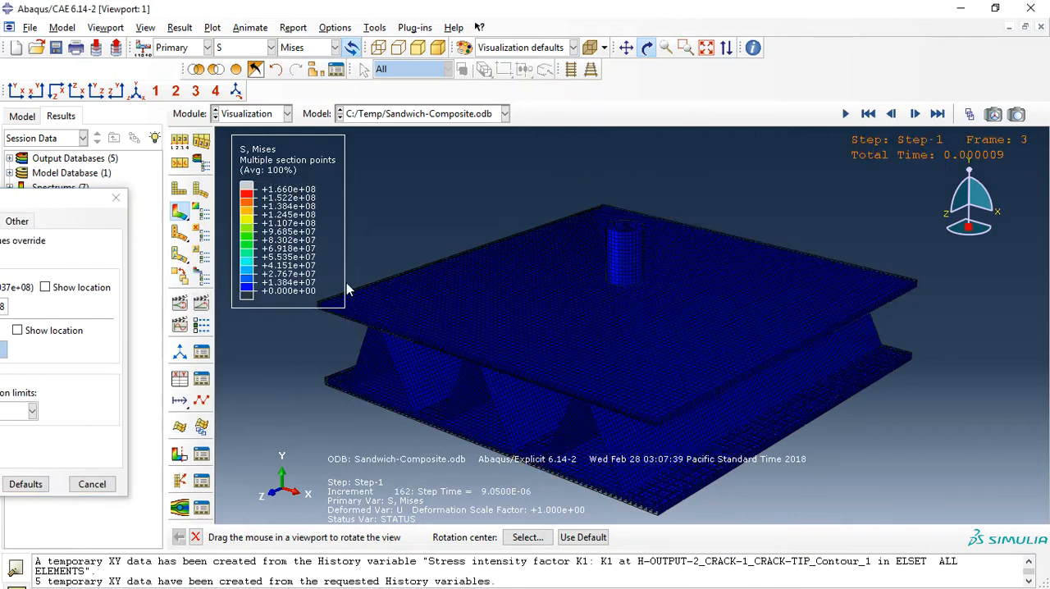
pyautogui.click(845, 115)
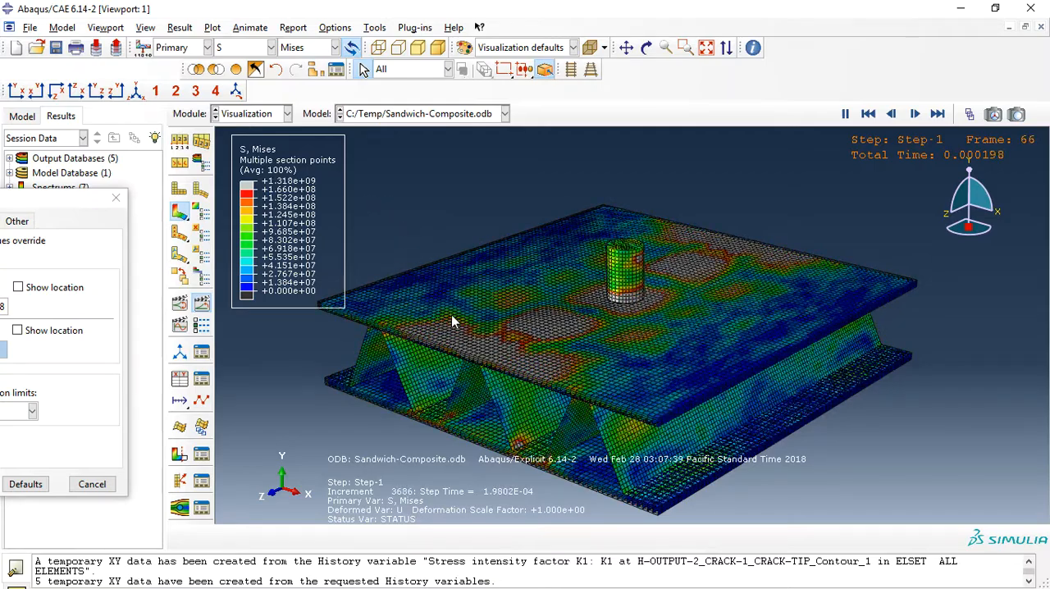
pyautogui.click(914, 115)
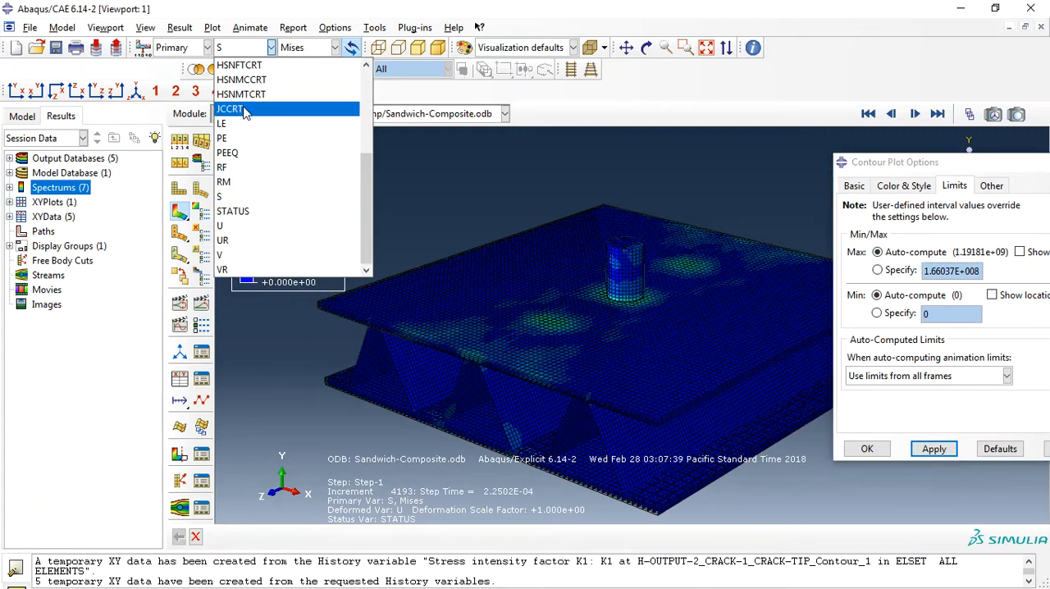
# Contour the JCCRT damage criterion and animate it to watch failure spread through the core webs
pyautogui.click(229, 108)
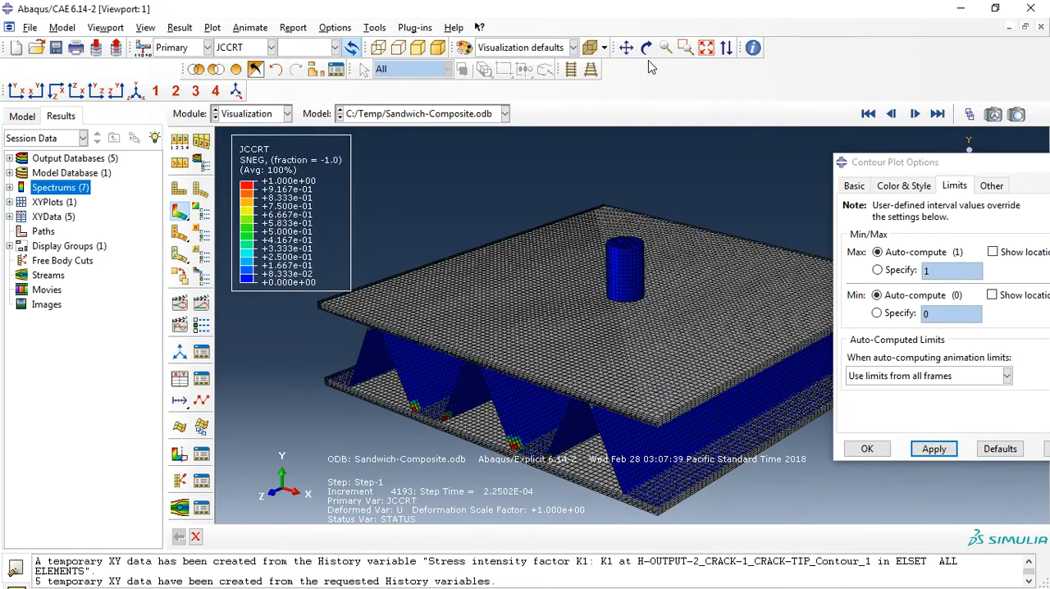
pyautogui.click(647, 46)
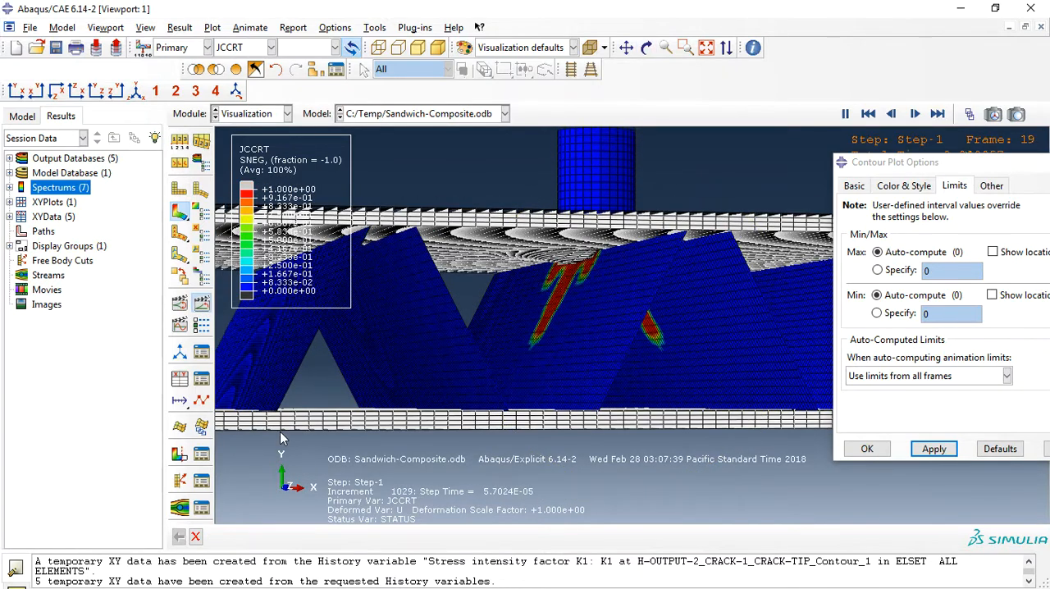
pyautogui.click(915, 115)
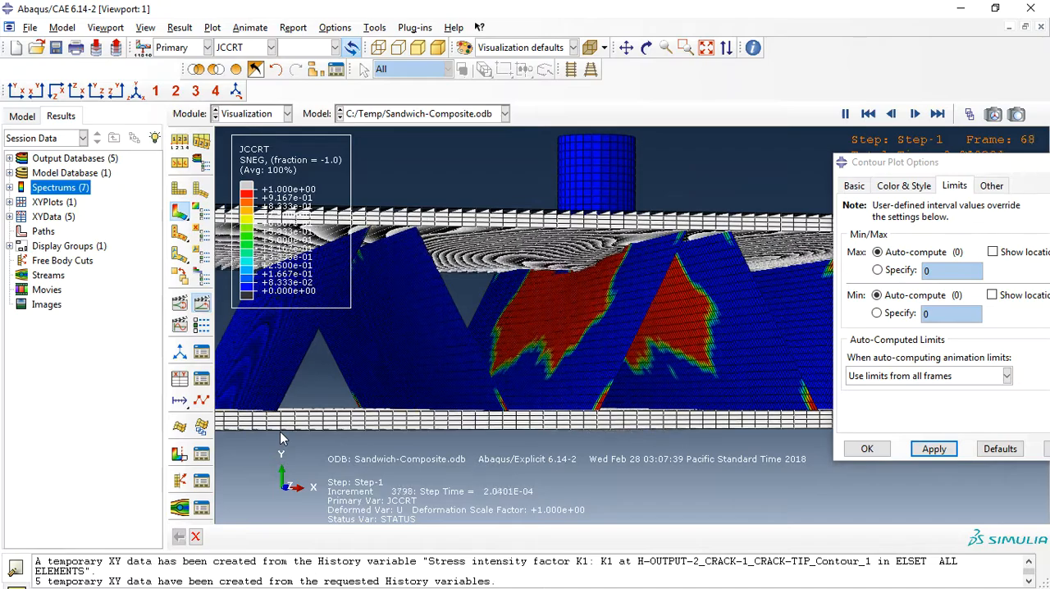
pyautogui.click(915, 115)
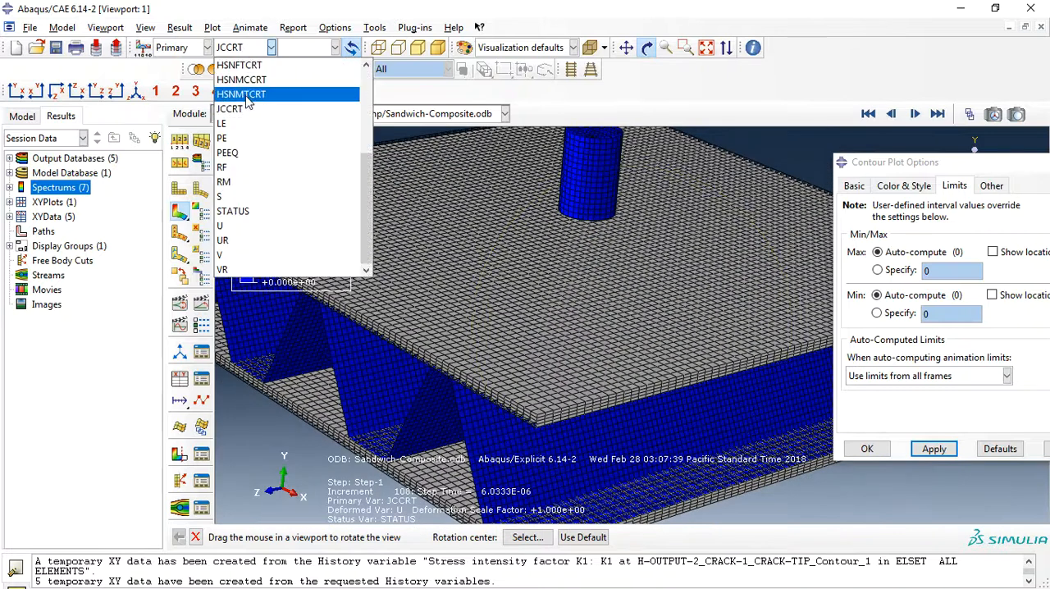
# Fix the HSNMTCRT contour maximum at 0.5 in the Limits settings and apply it
pyautogui.click(241, 78)
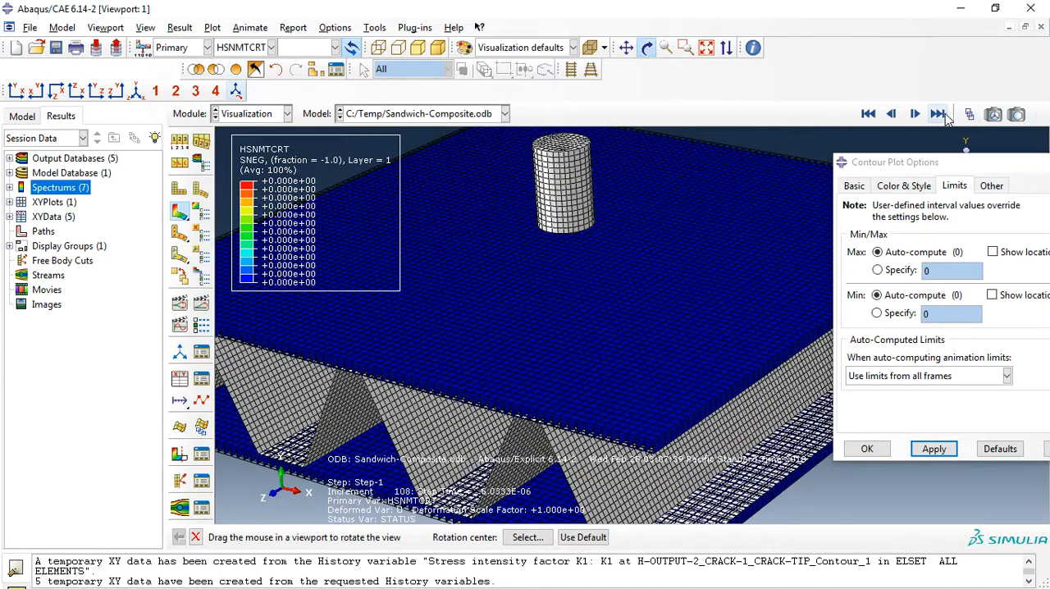
pyautogui.click(939, 115)
pyautogui.write('.5')
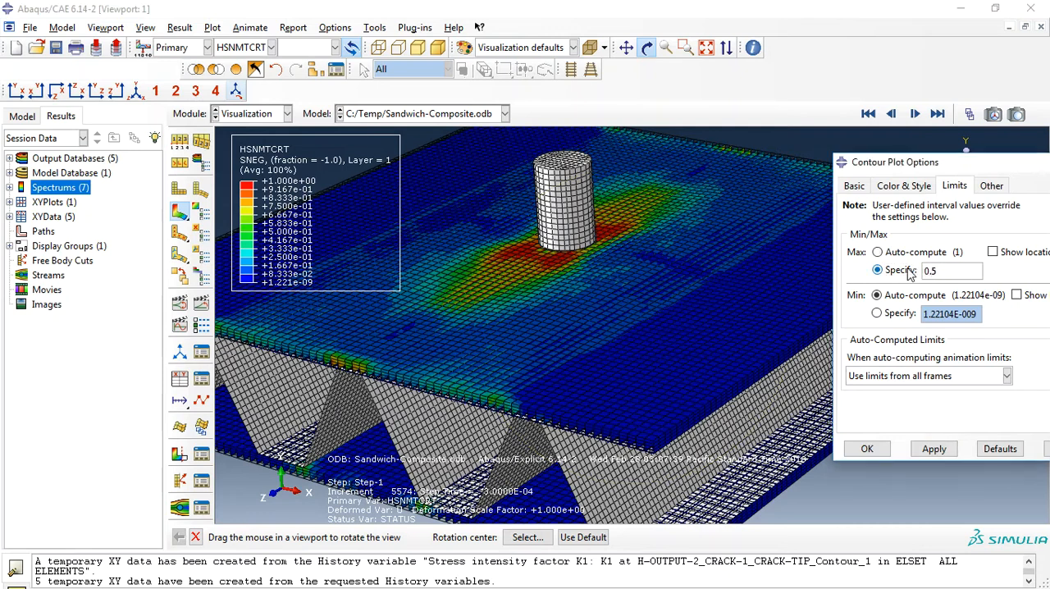
pyautogui.click(933, 449)
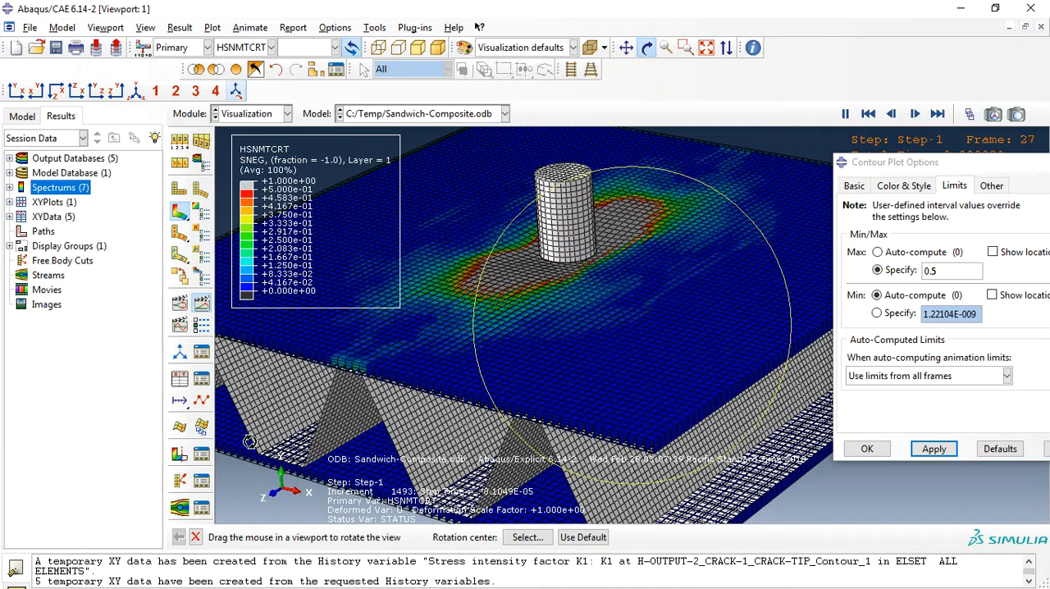
# Animate the impact so the matrix-tension damage spreads around the impact site
pyautogui.click(916, 115)
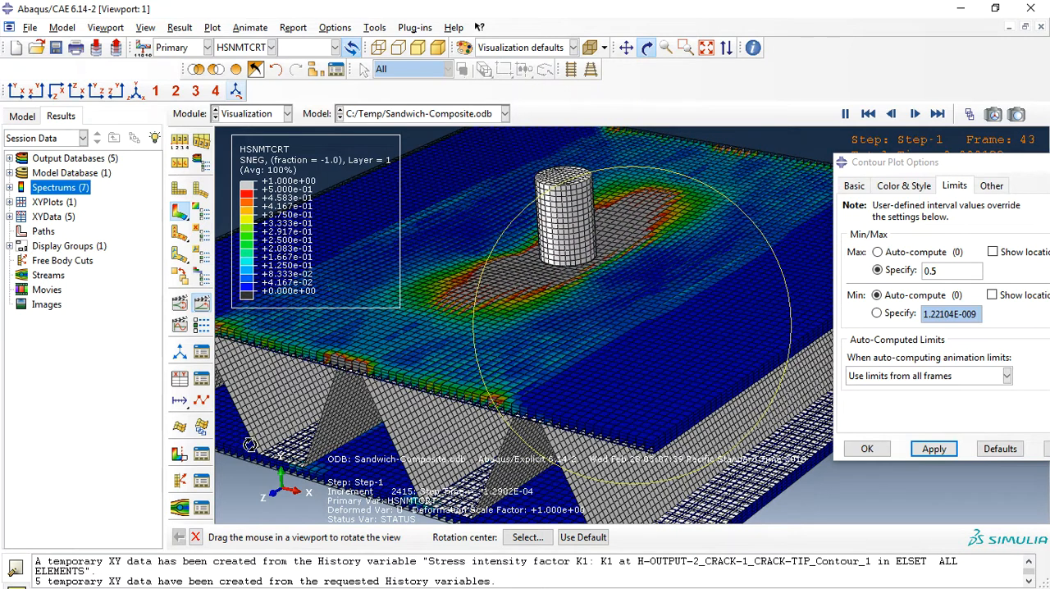
pyautogui.click(269, 46)
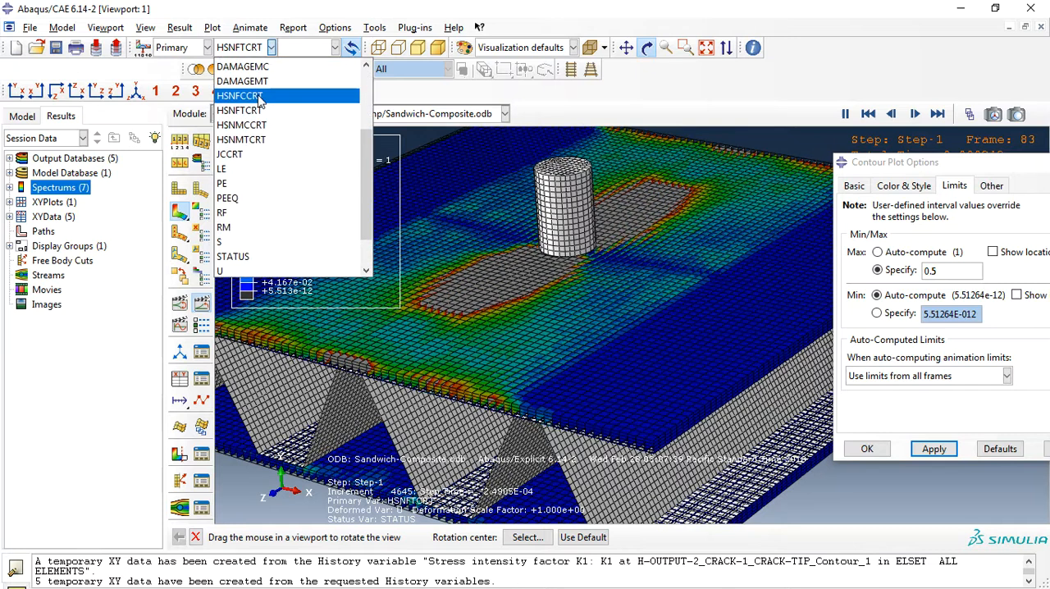
# Contour HSNFCCRT fibre compression damage, then switch the plotted field output to STATUS
pyautogui.click(238, 95)
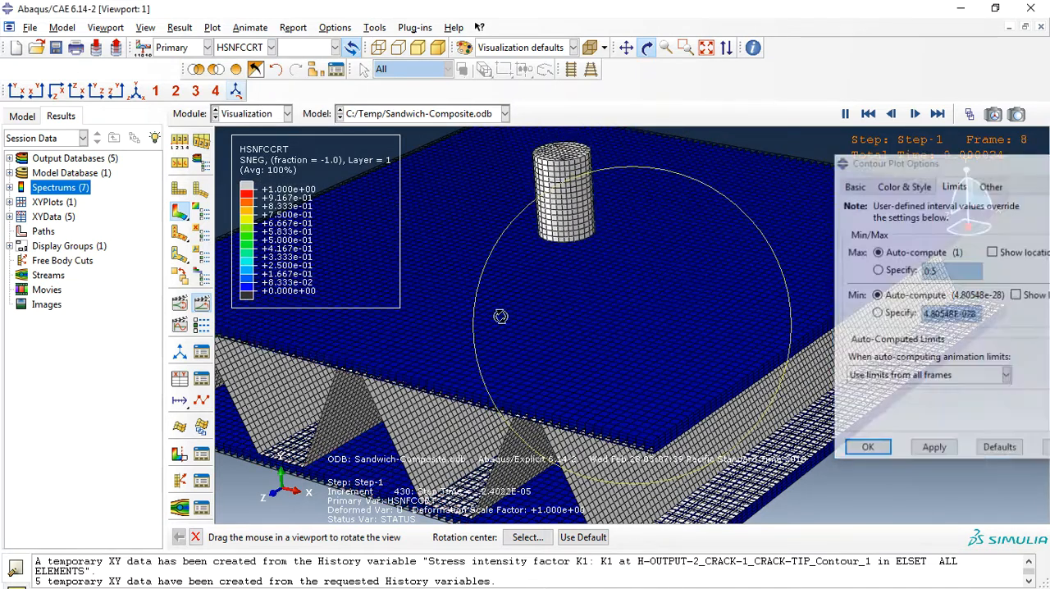
pyautogui.click(270, 46)
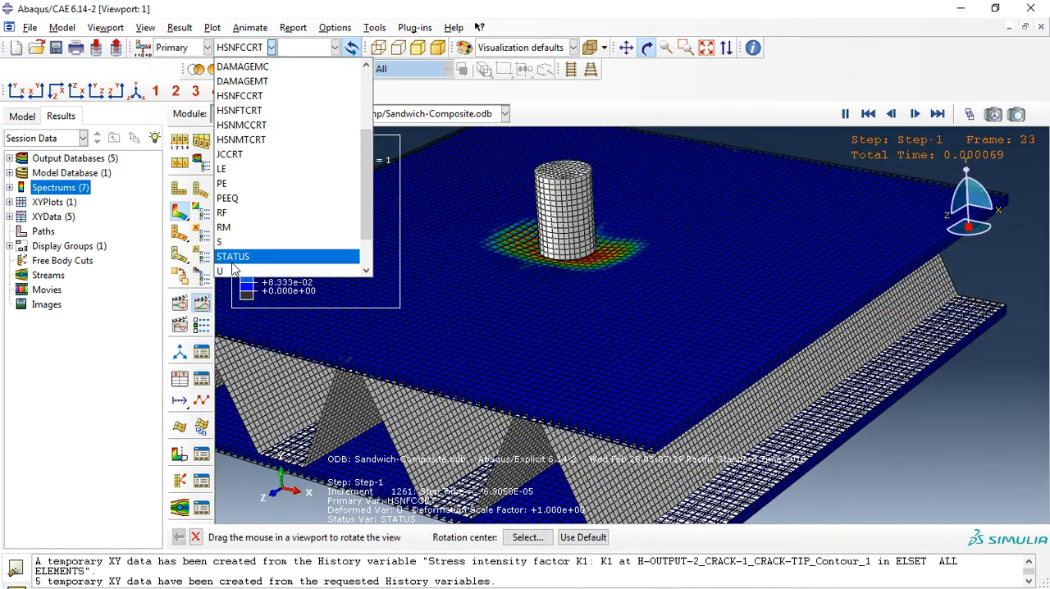
pyautogui.click(220, 270)
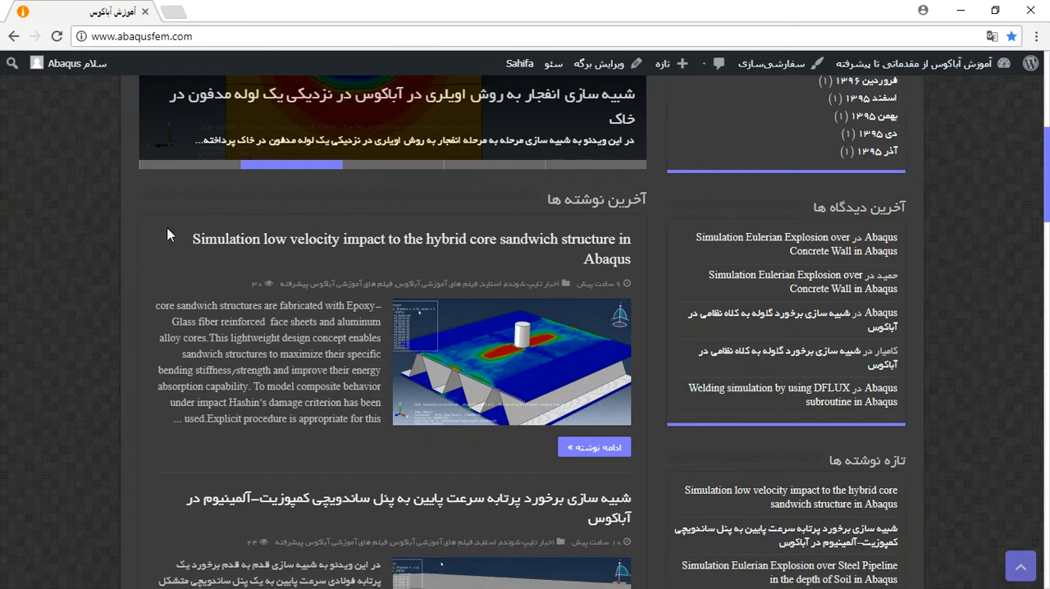
# Scroll to the hybrid core sandwich impact post and open its read-more link in a new tab
pyautogui.scroll(-3)
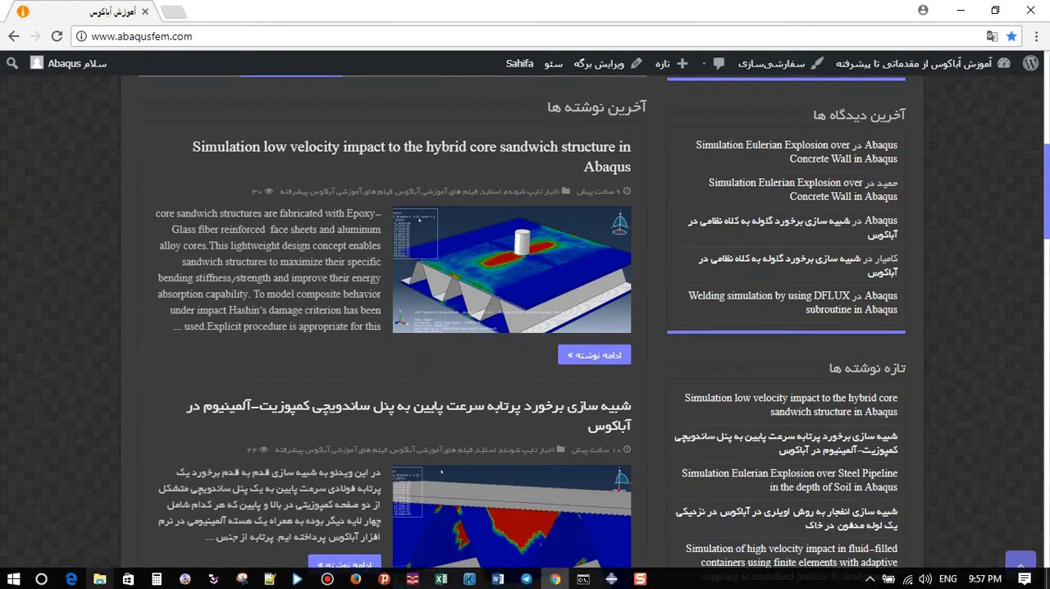
pyautogui.moveTo(98, 579)
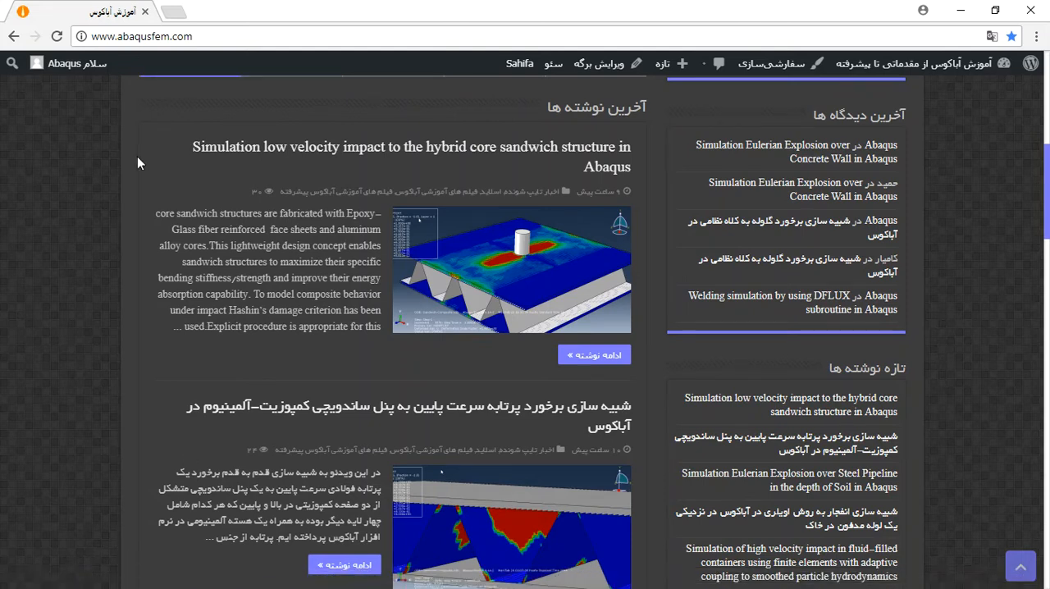
pyautogui.moveTo(492, 367)
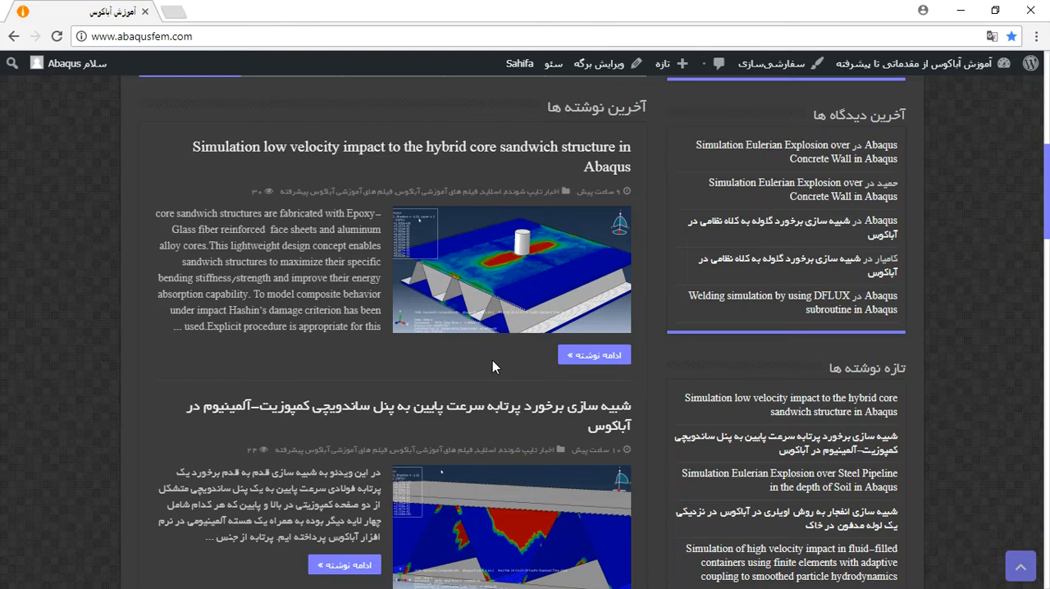
pyautogui.moveTo(353, 156)
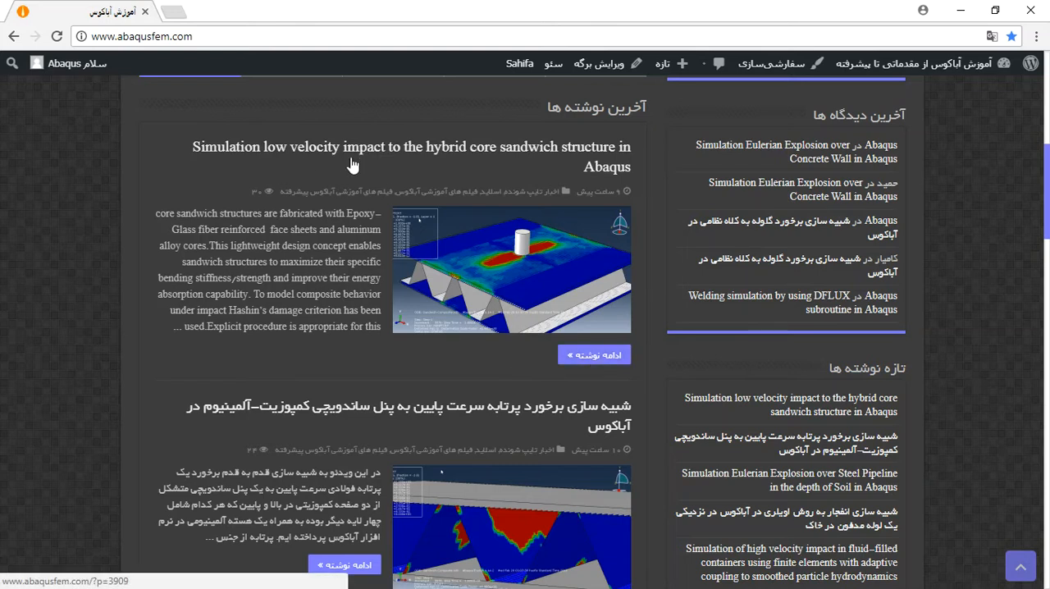
pyautogui.moveTo(462, 308)
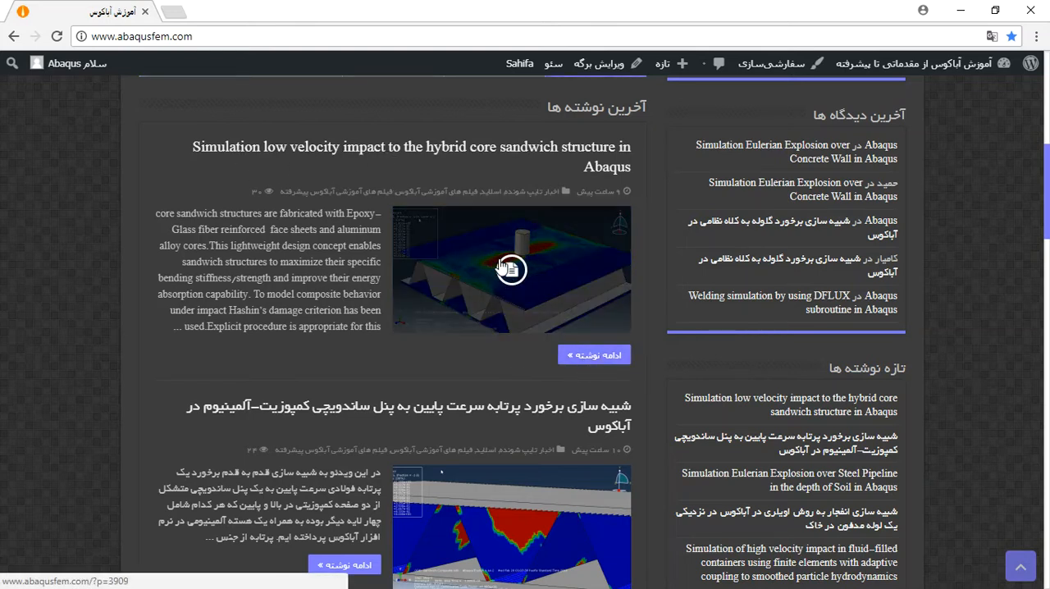
pyautogui.rightClick(512, 269)
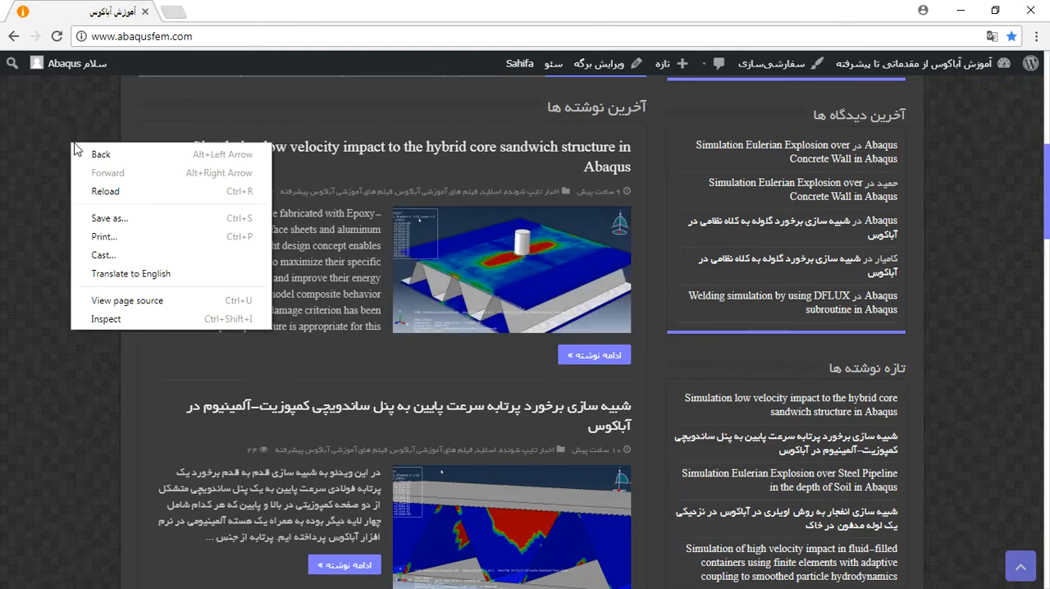
pyautogui.moveTo(131, 272)
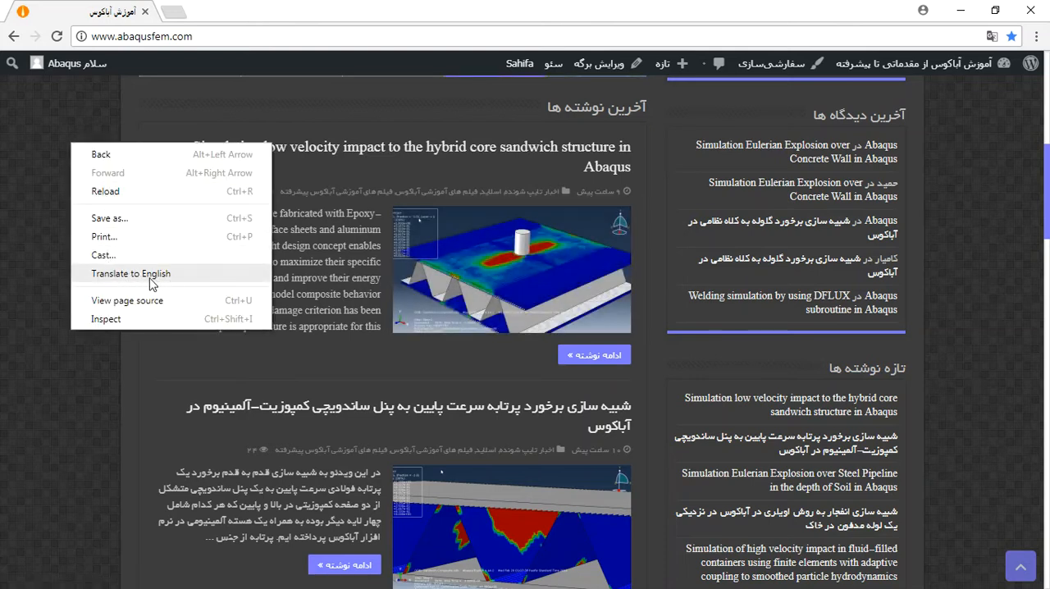
pyautogui.rightClick(594, 354)
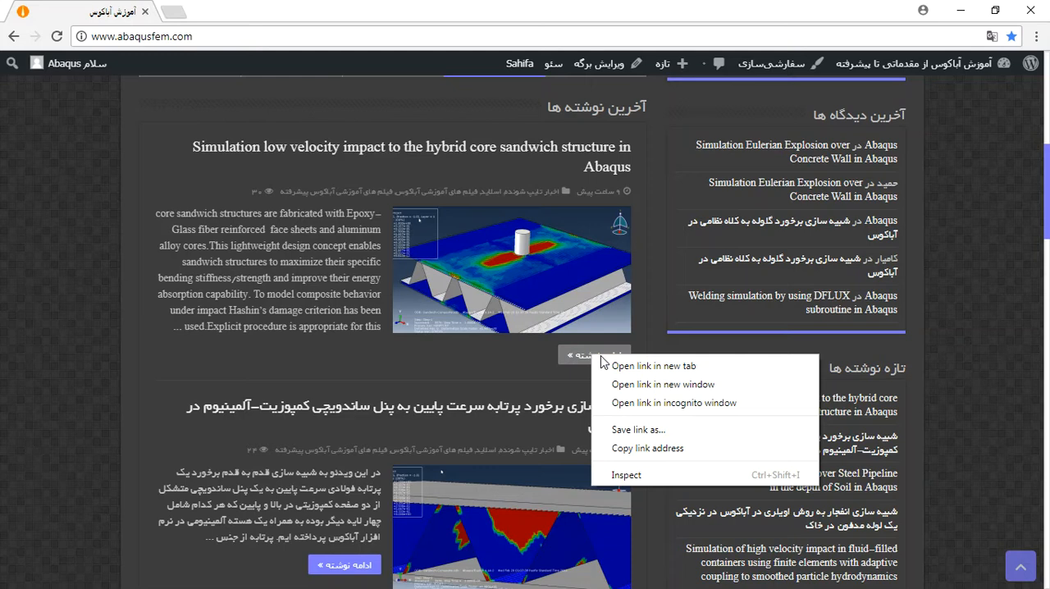
pyautogui.click(653, 365)
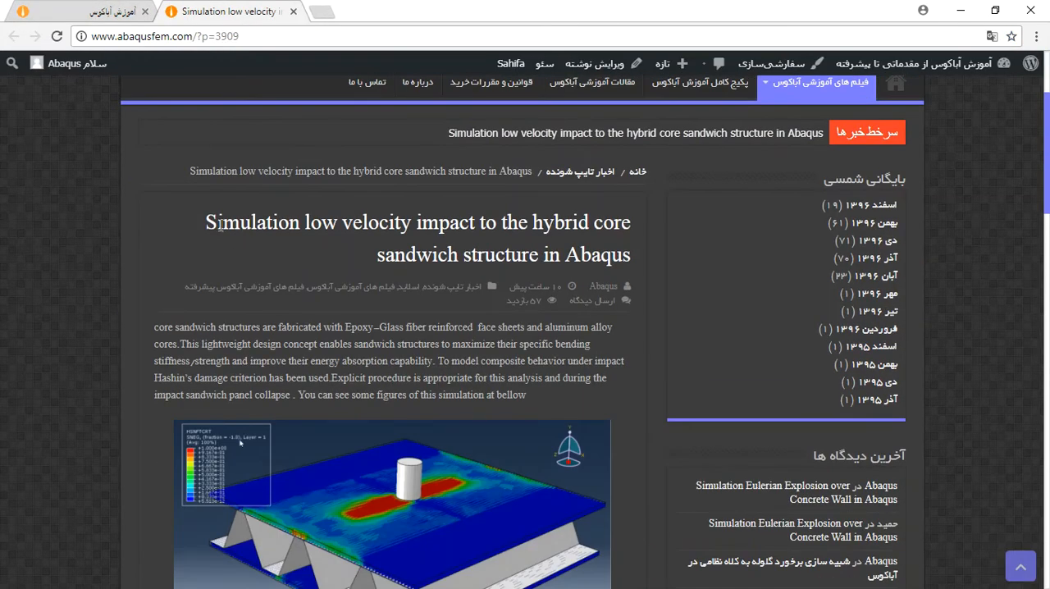
# Scroll to the purchase section and highlight the offered 'CAE, INP and English video' files
pyautogui.scroll(-3)
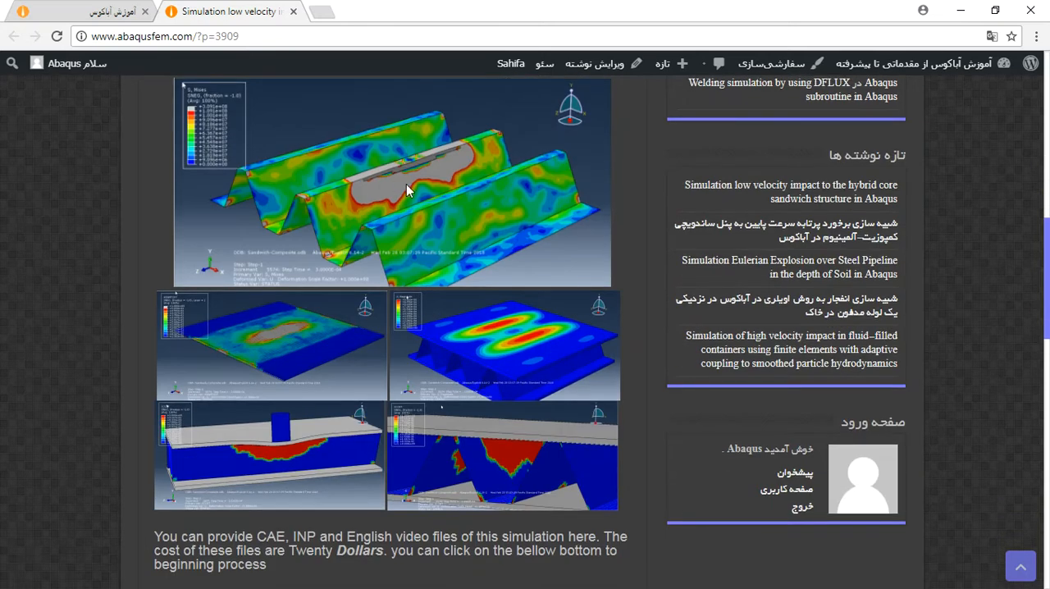
pyautogui.scroll(-3)
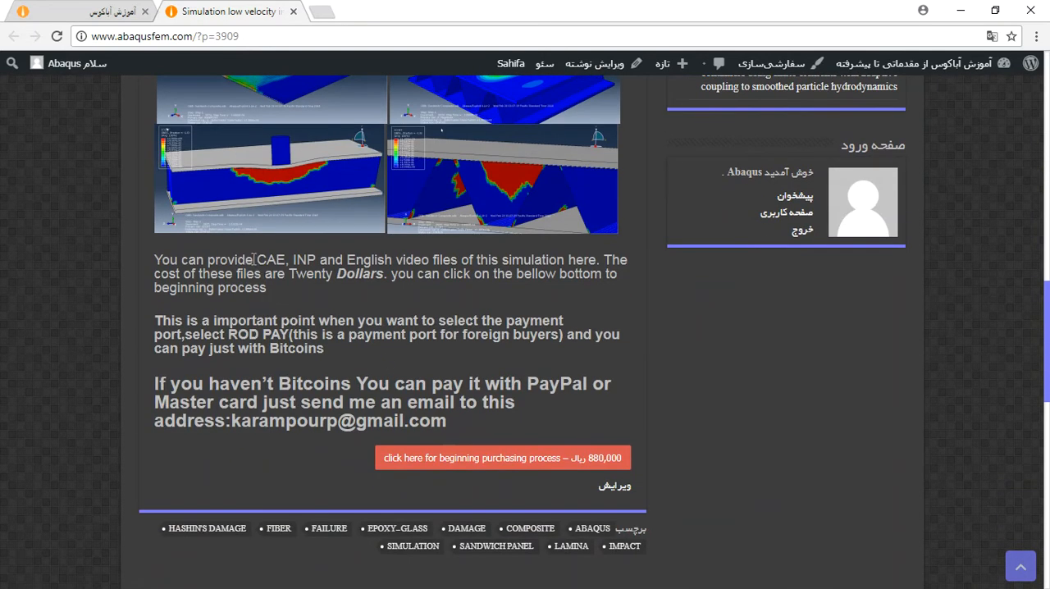
pyautogui.moveTo(255, 259); pyautogui.dragTo(417, 259)
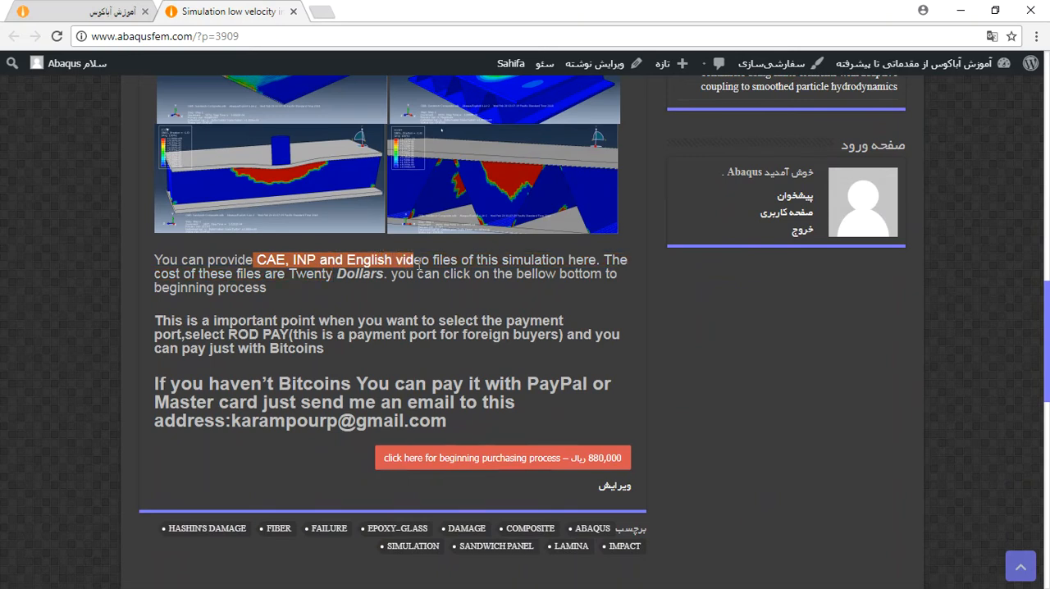